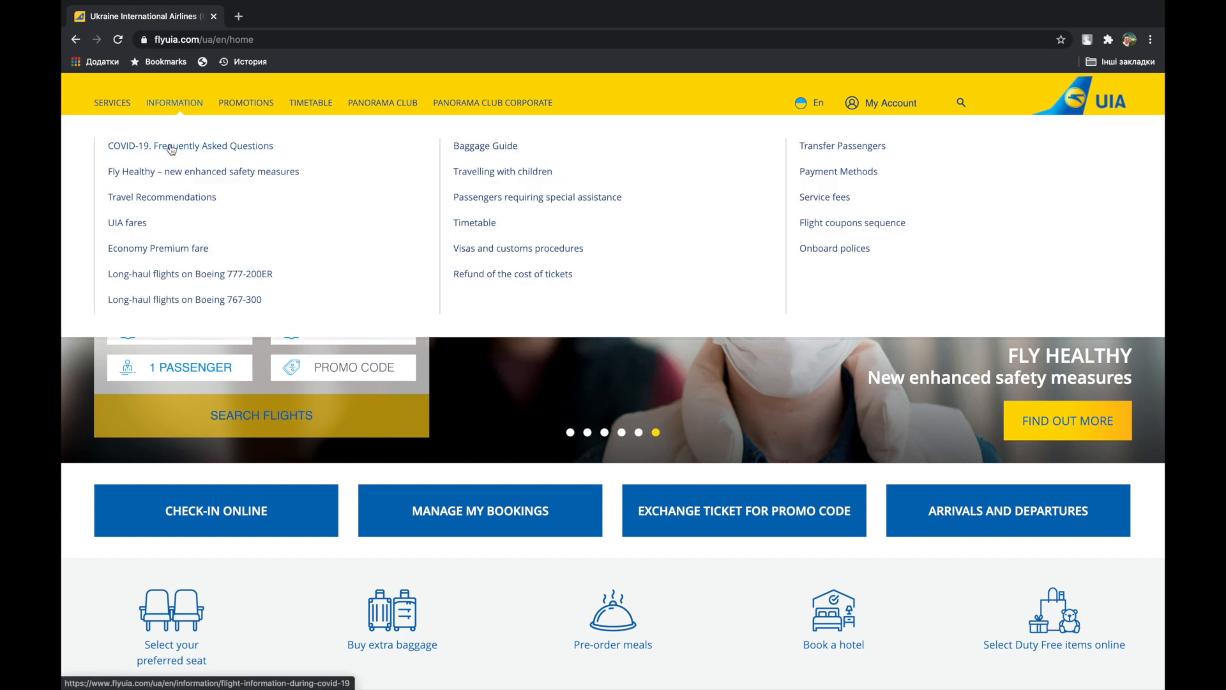
Step: Read the COVID-19 FAQ answer explaining what a promo code is
left_click(189, 146)
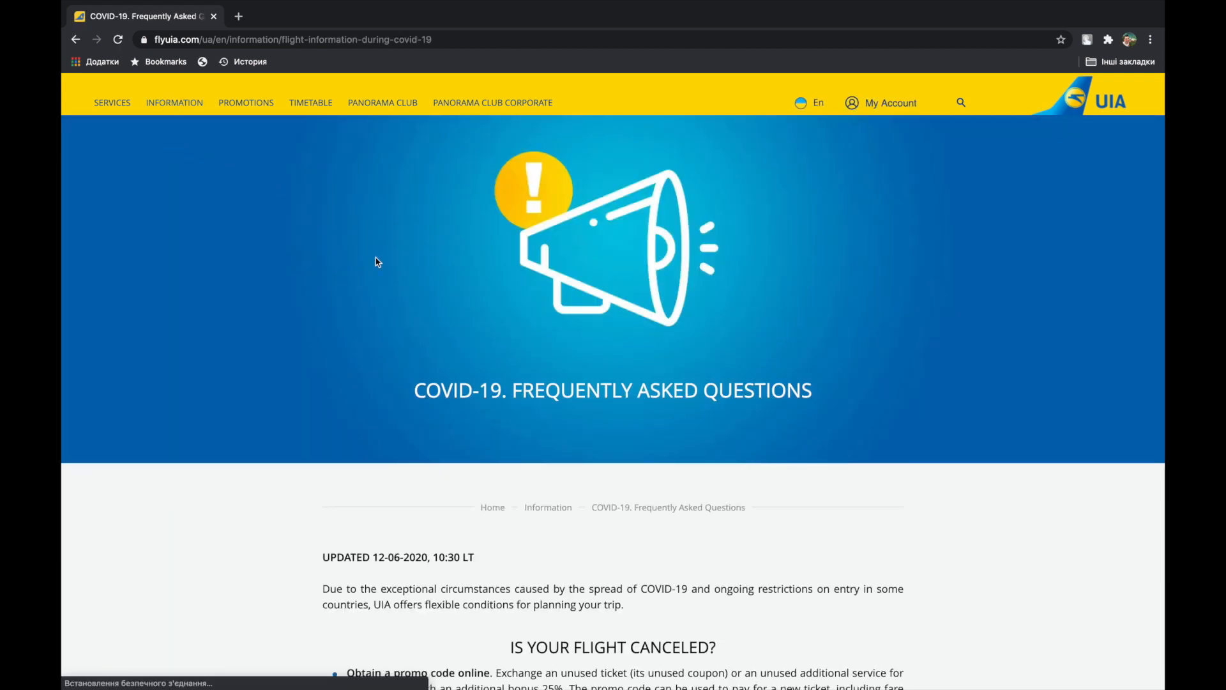
scroll("down", 3)
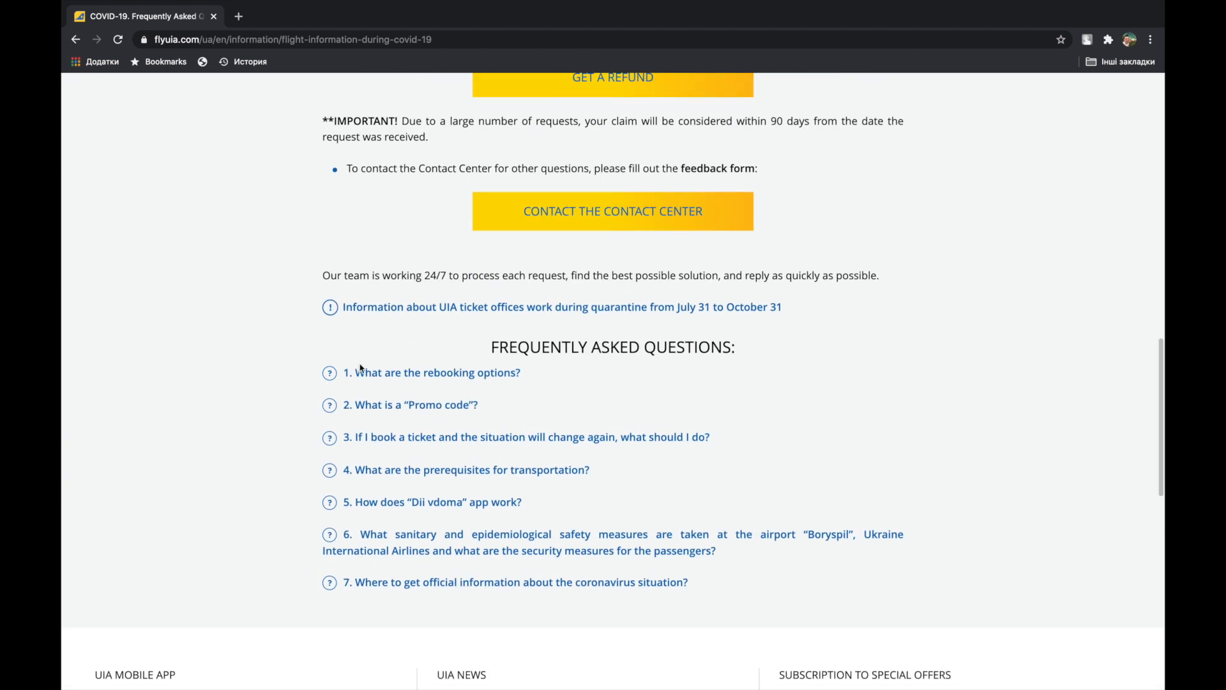
left_click(409, 404)
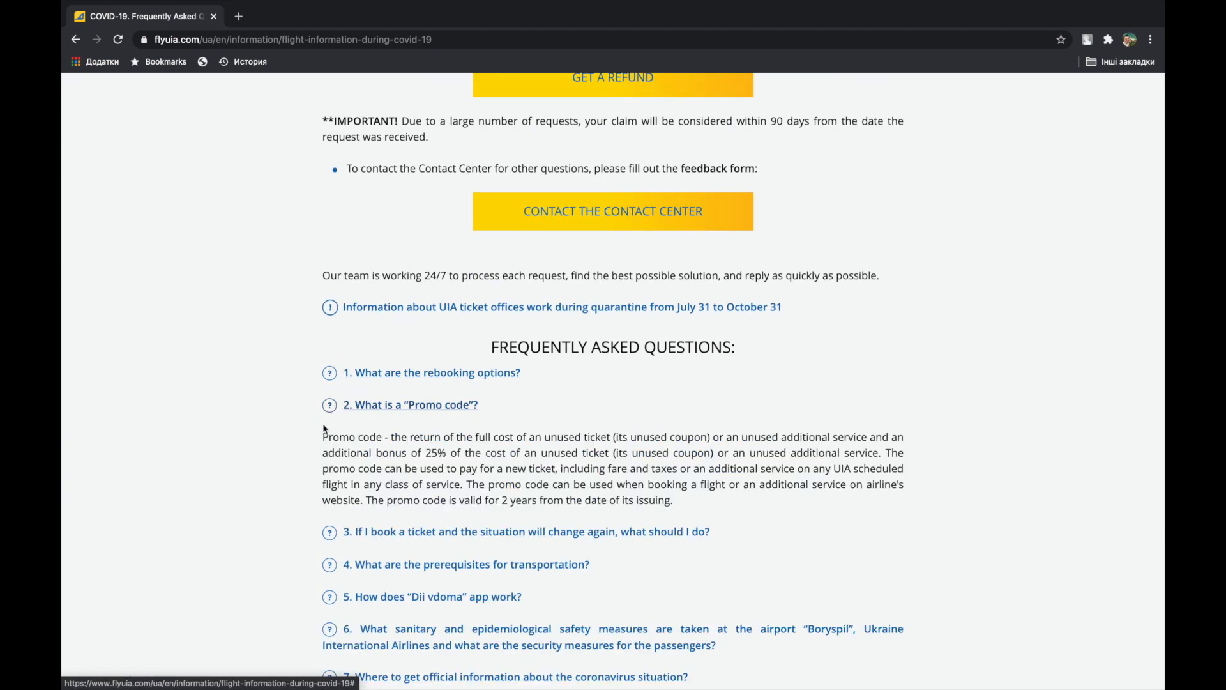
left_click_drag(321, 436, 488, 468)
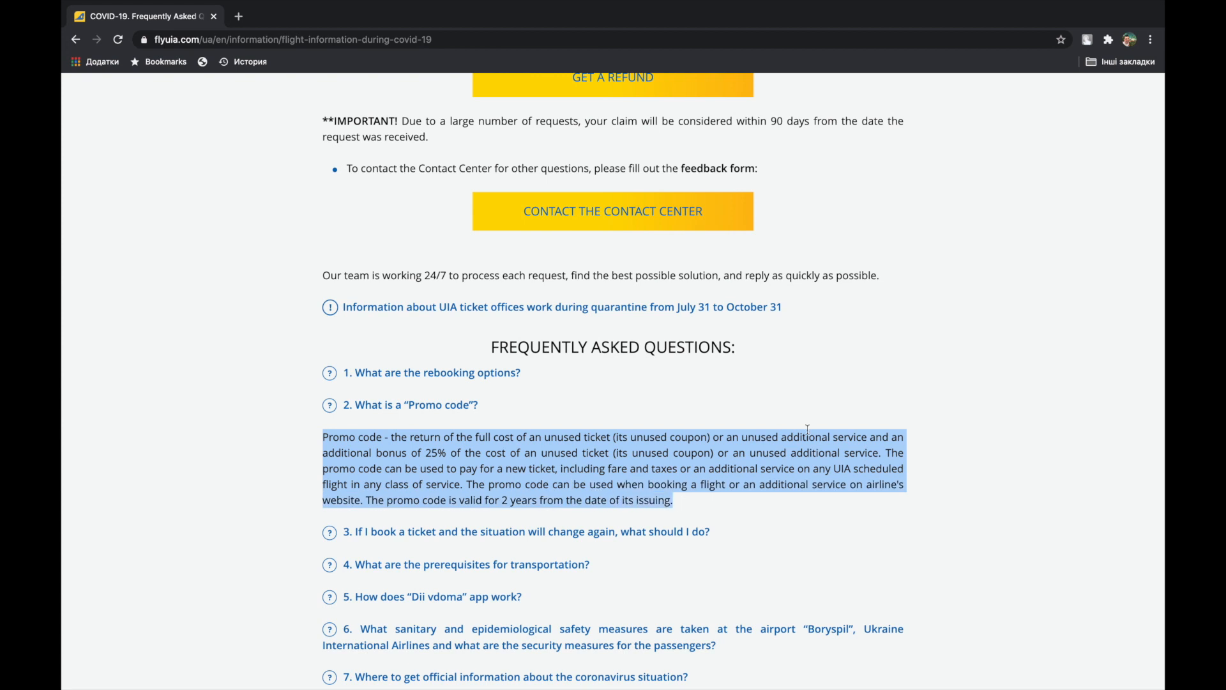
left_click(971, 343)
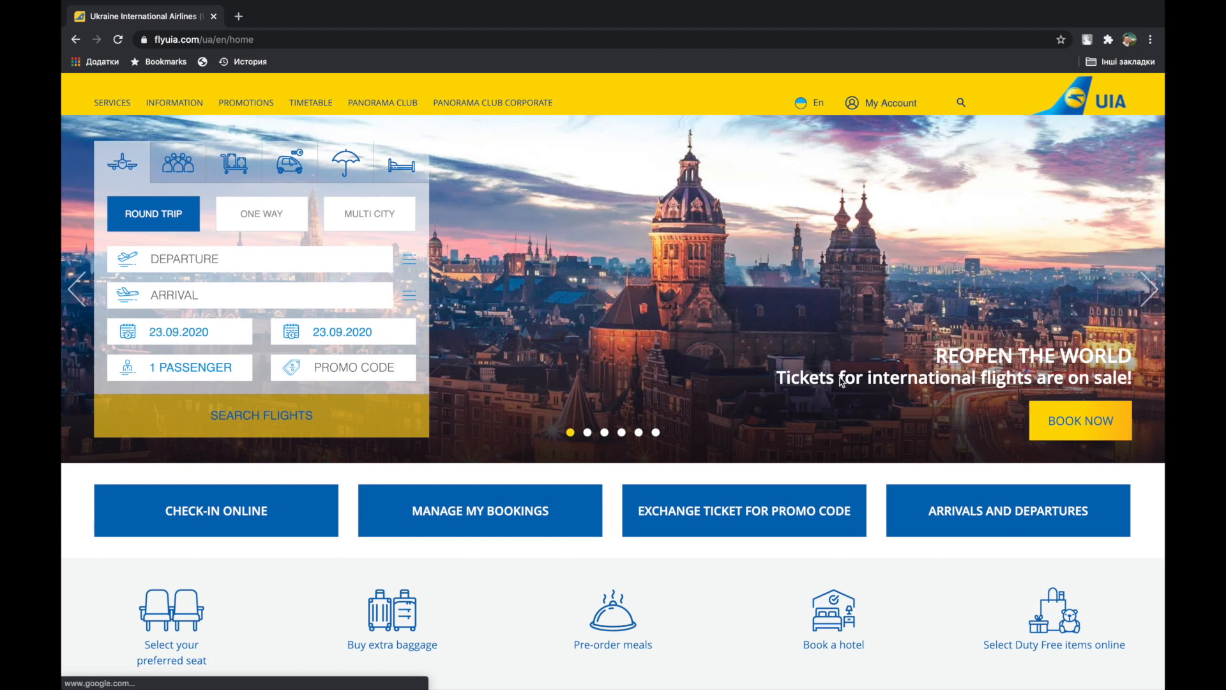
Step: Start the ticket-for-promo-code exchange and read the full promo code rules
left_click(743, 510)
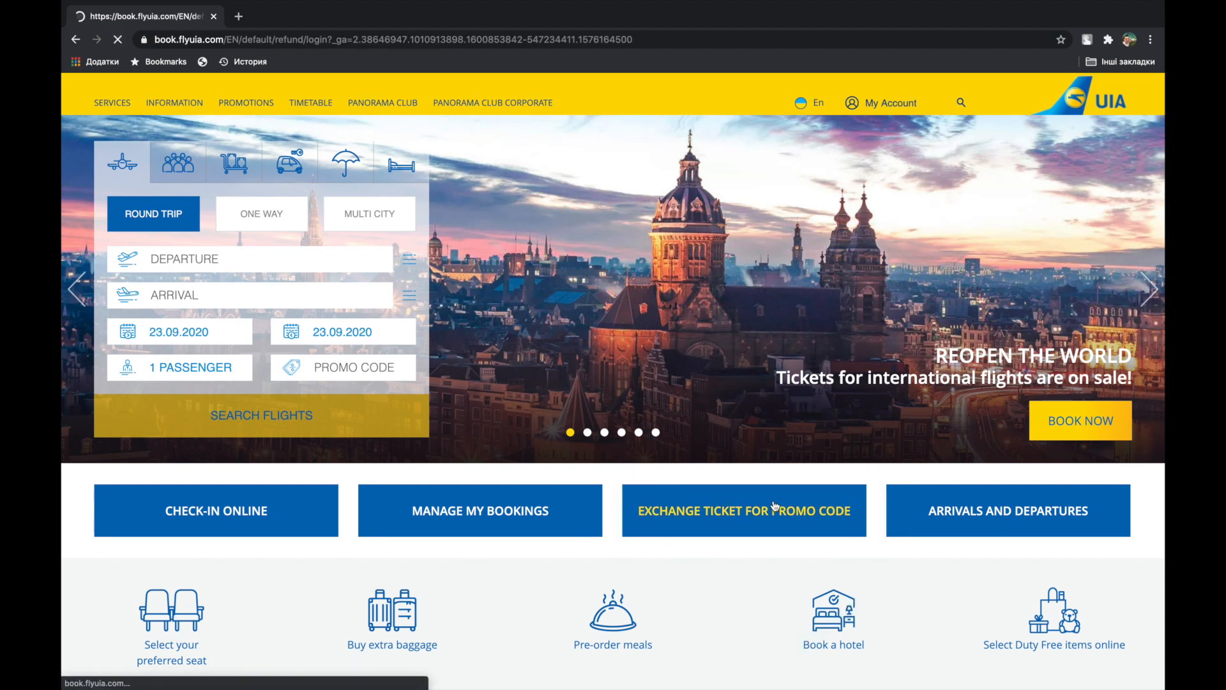
left_click(743, 511)
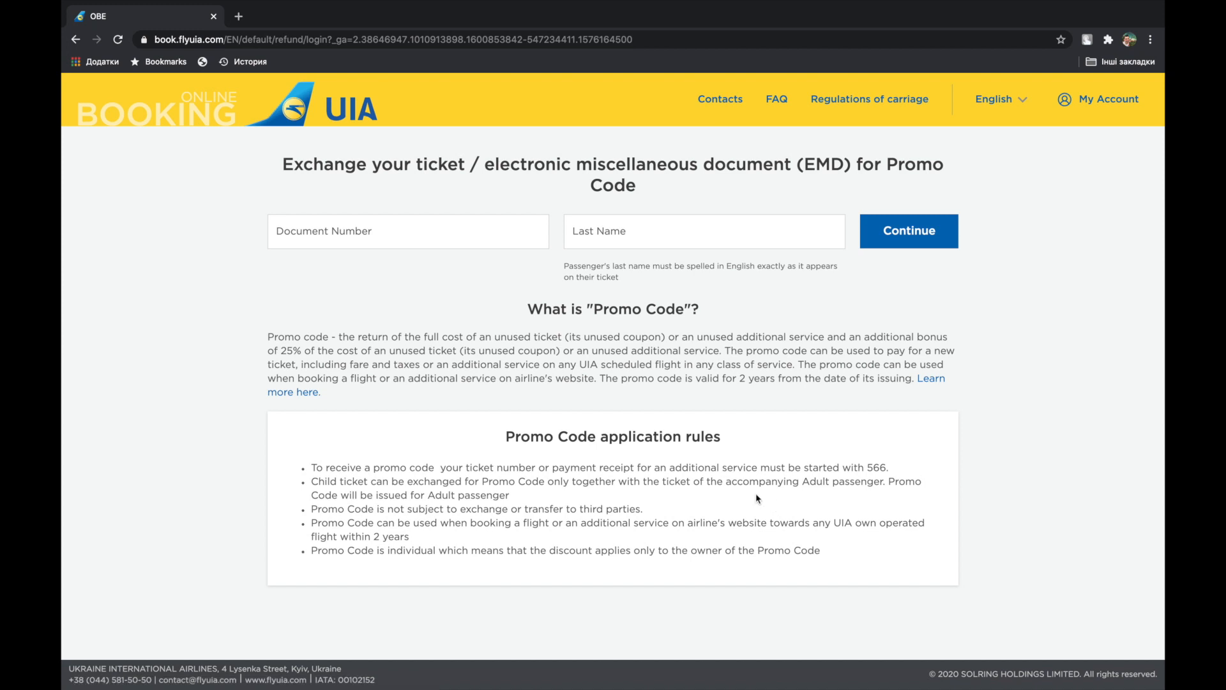
mouse_move(367, 395)
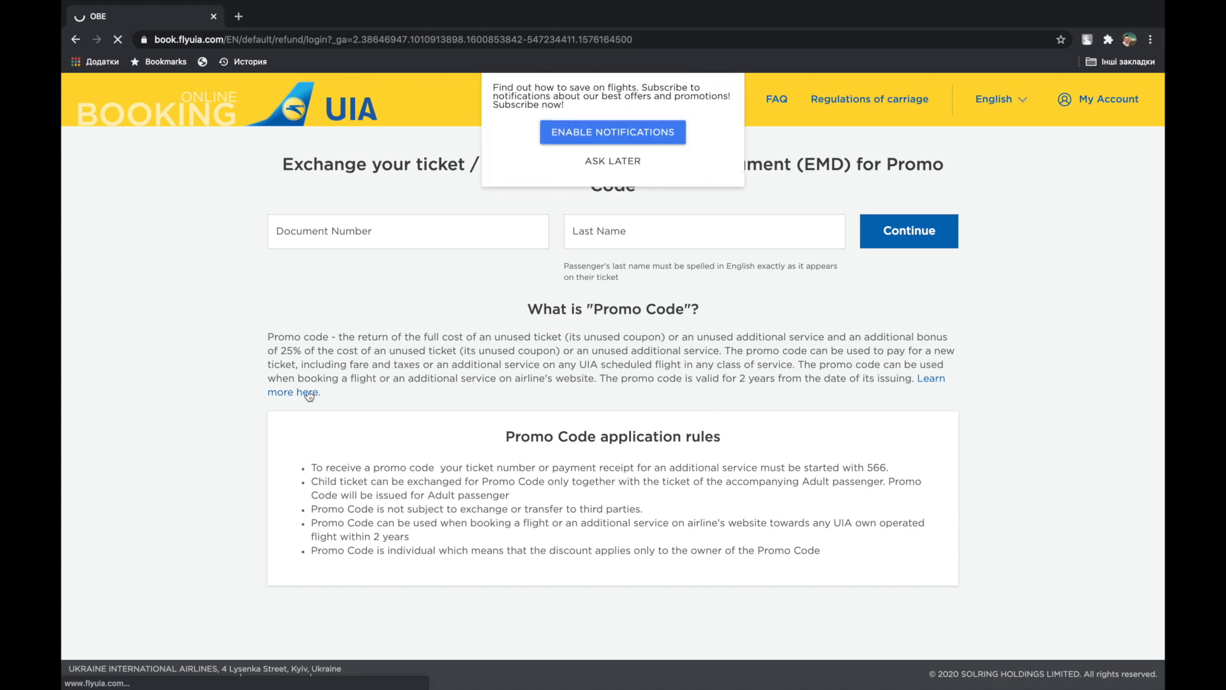
left_click(292, 392)
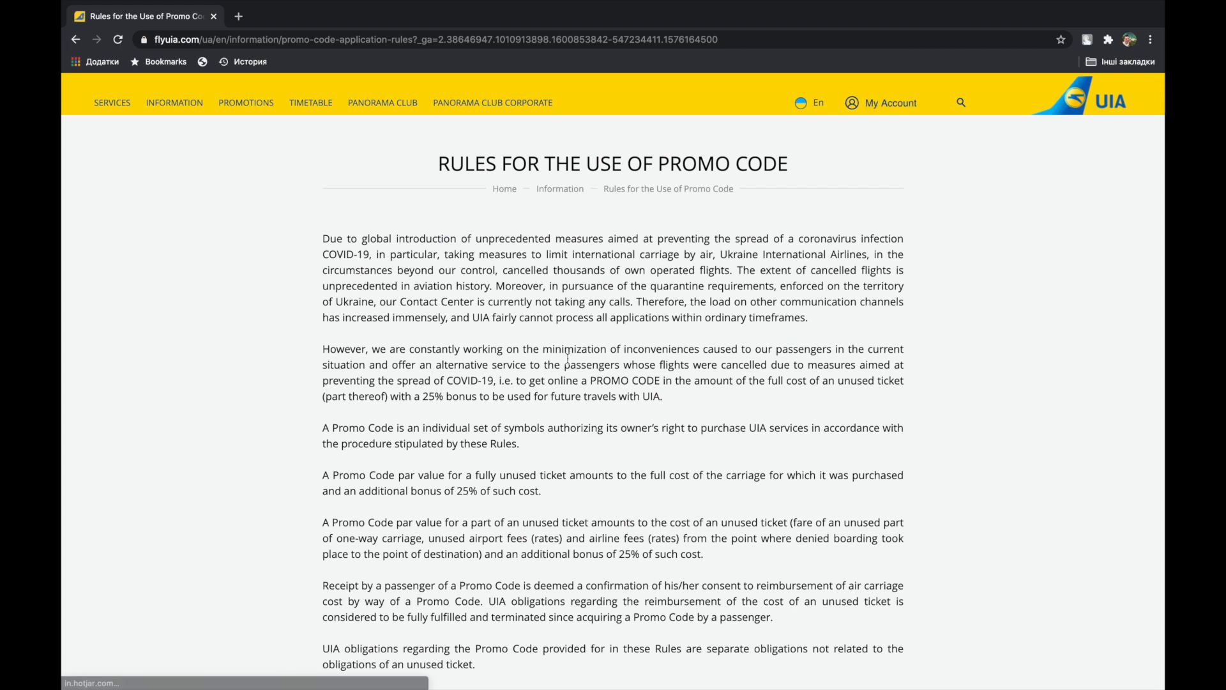
scroll("down", 3)
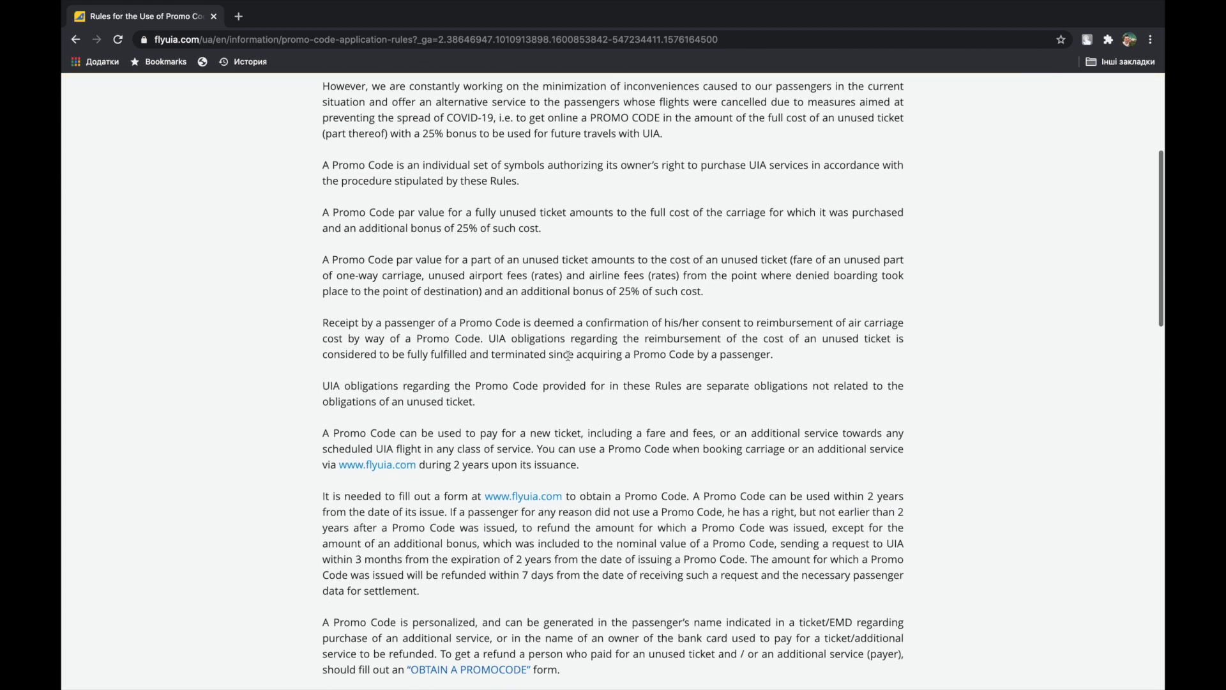
scroll("down", 3)
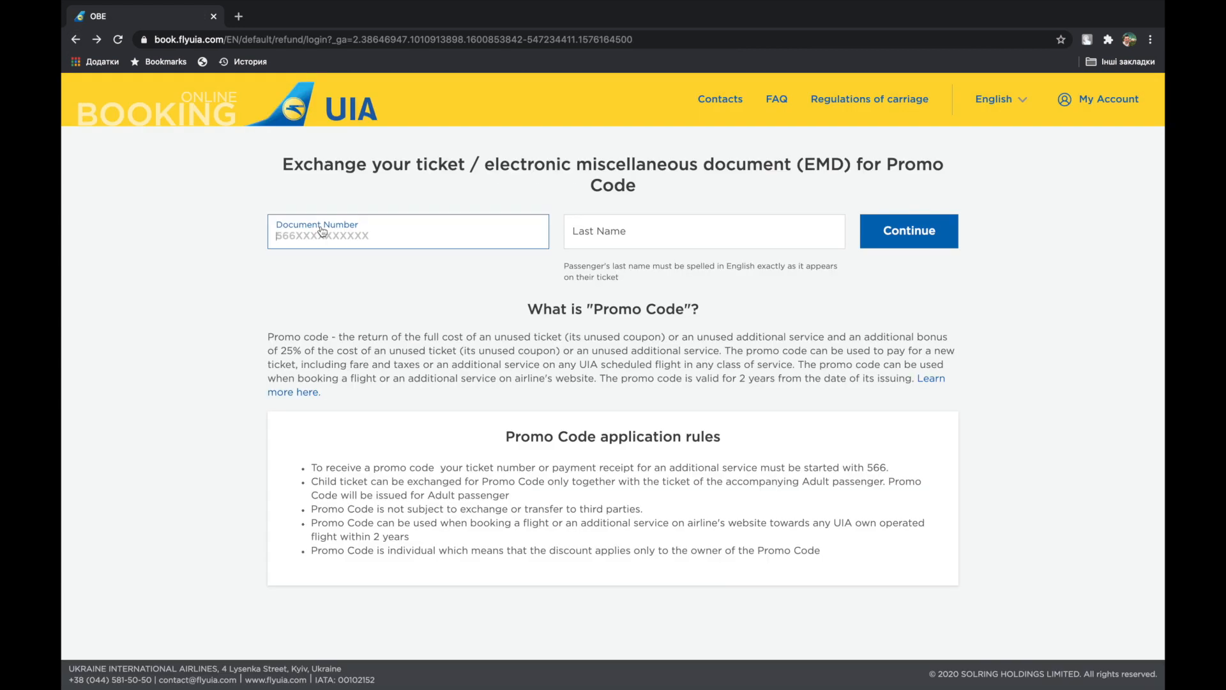
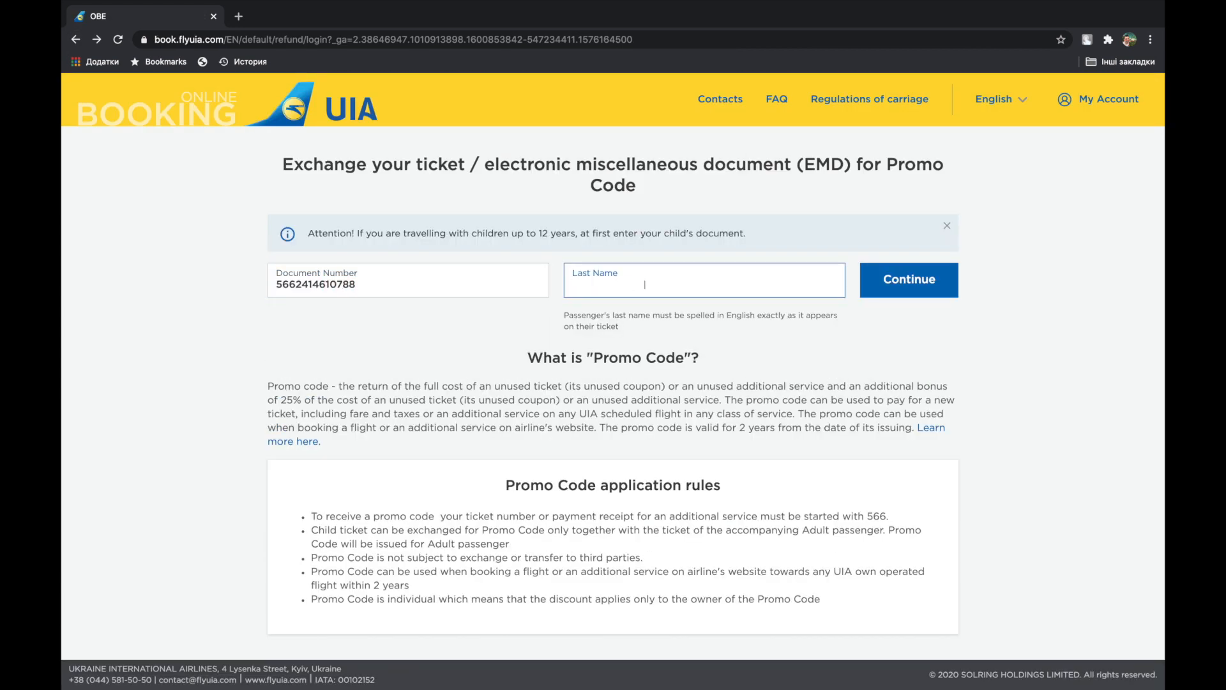
left_click(908, 279)
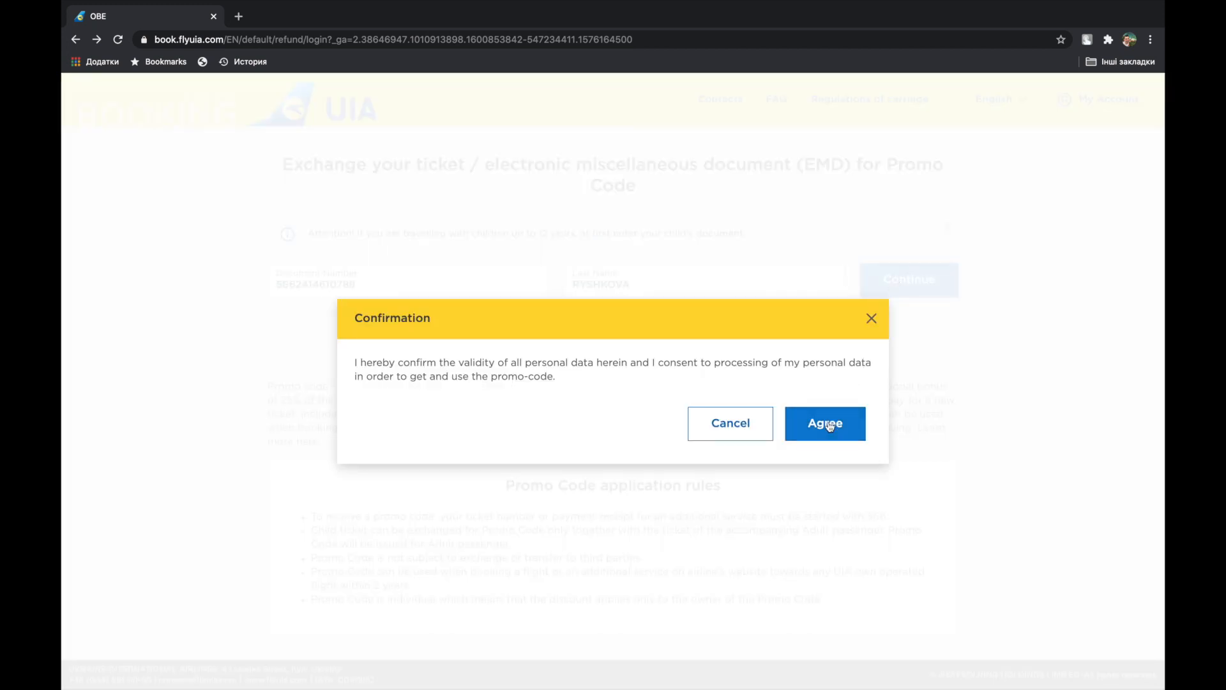
left_click(825, 423)
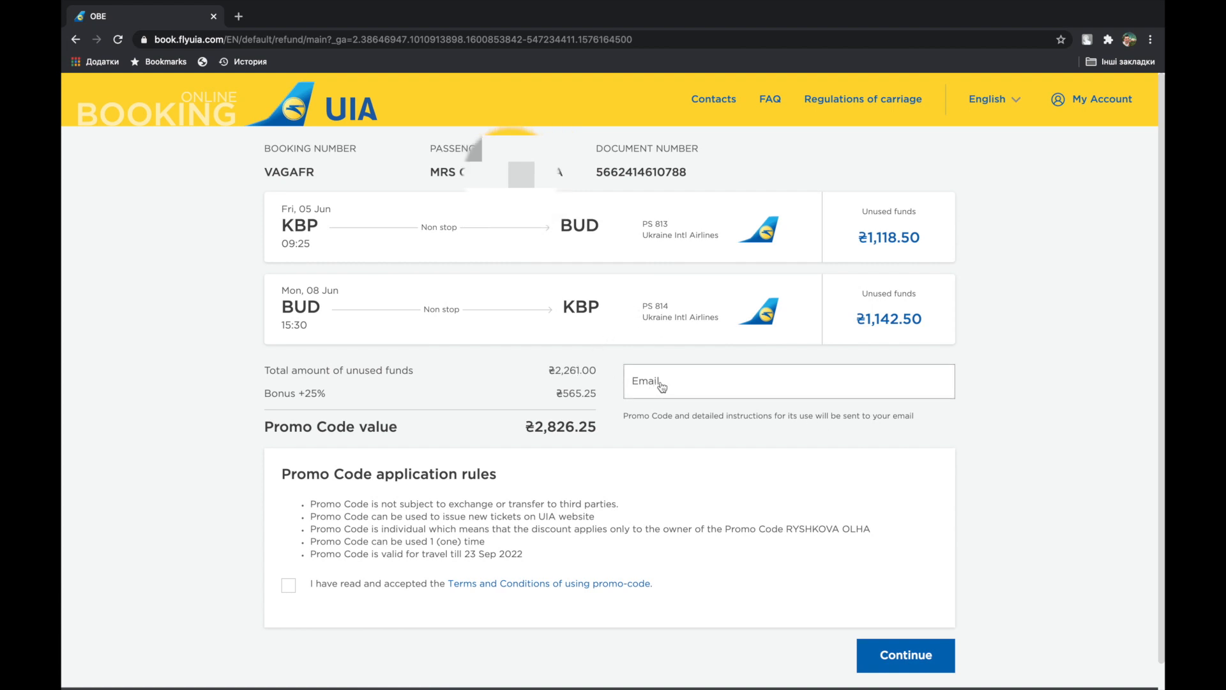
Step: Enter the contact email for the promo code and accept its terms
left_click(788, 380)
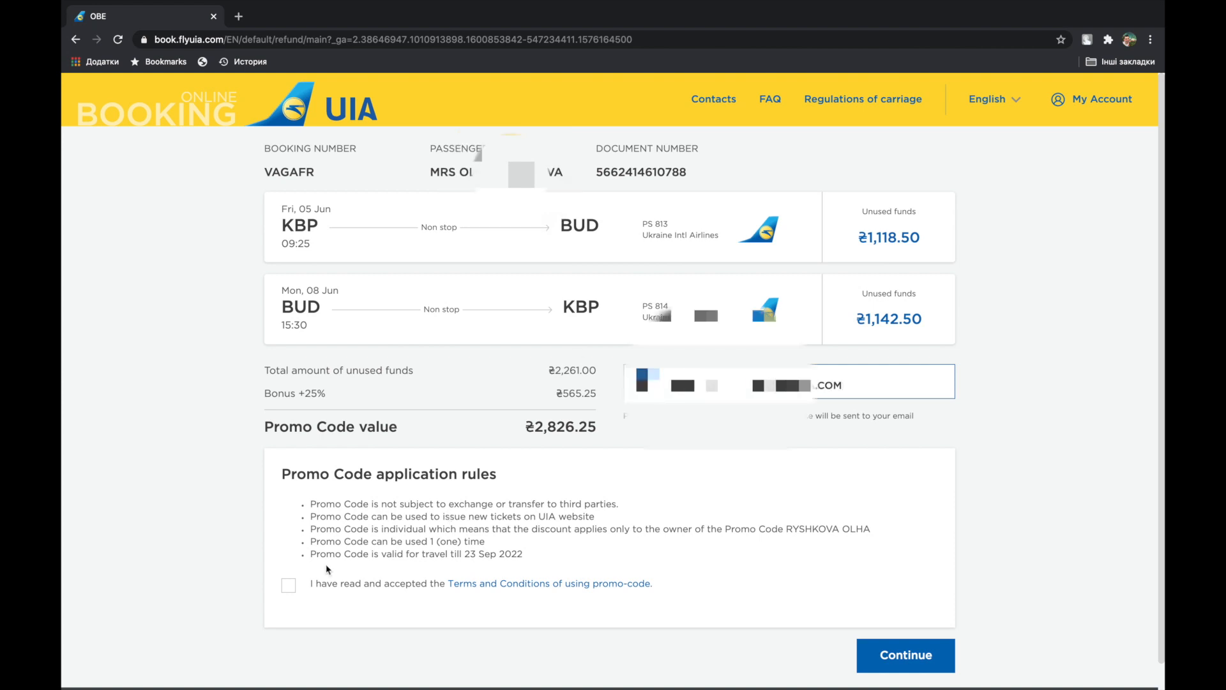
left_click(905, 655)
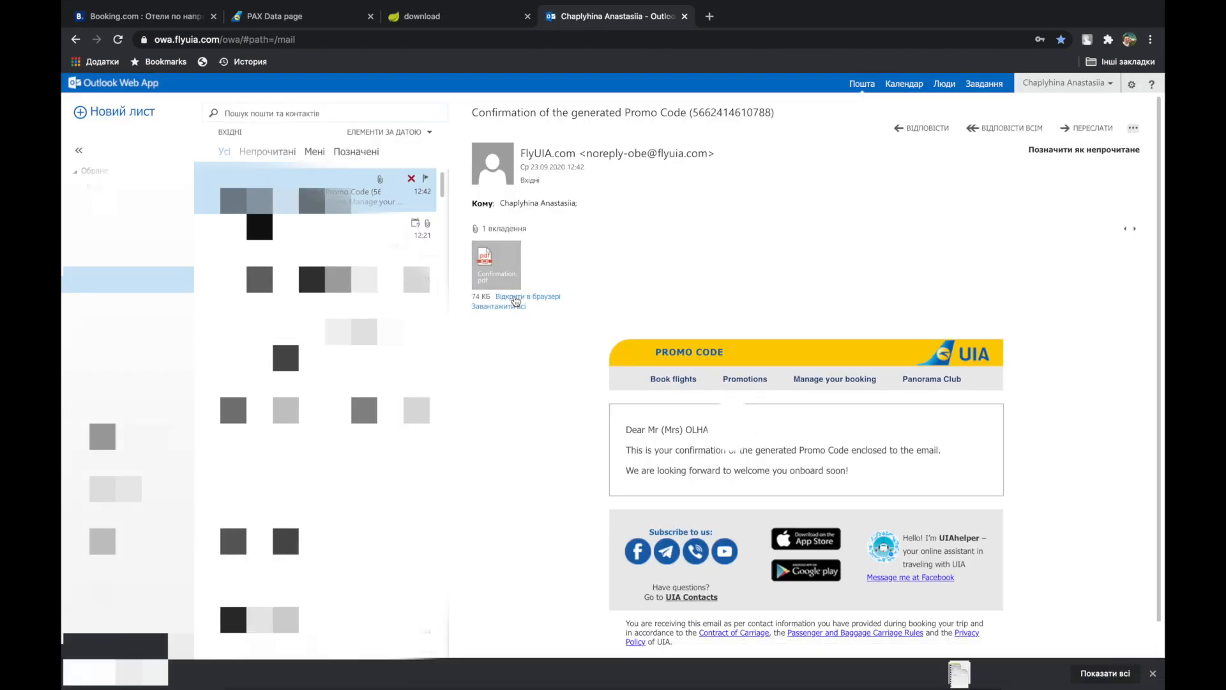
left_click(528, 296)
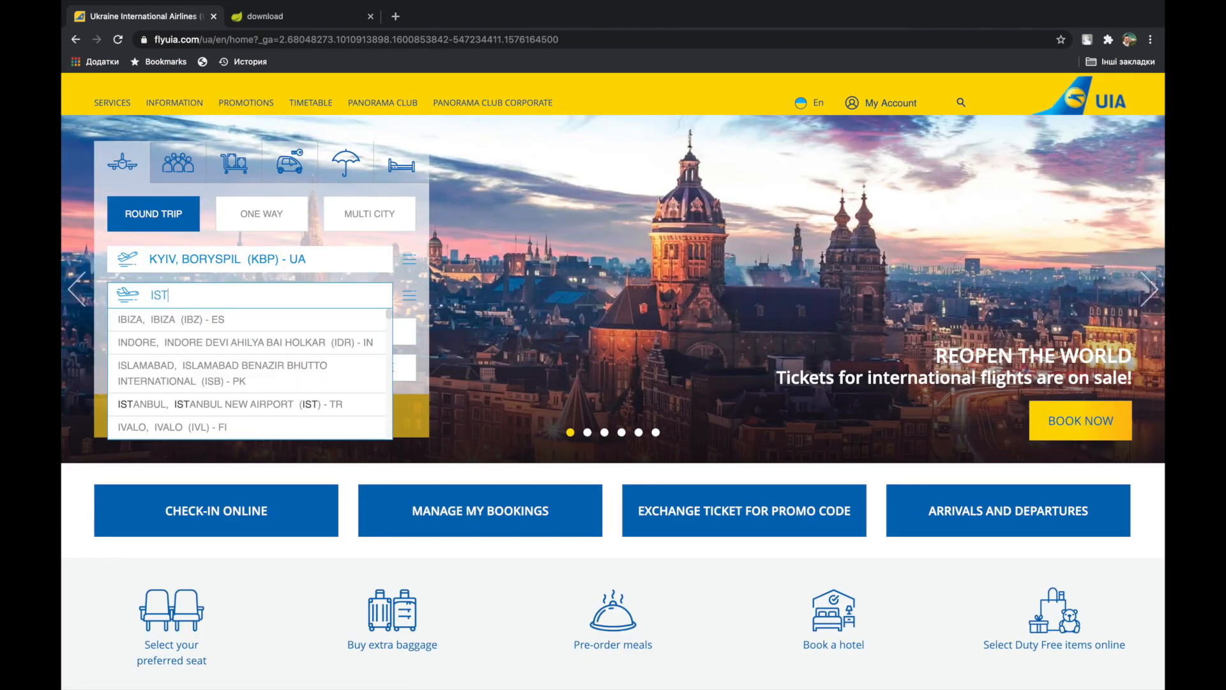
left_click(237, 403)
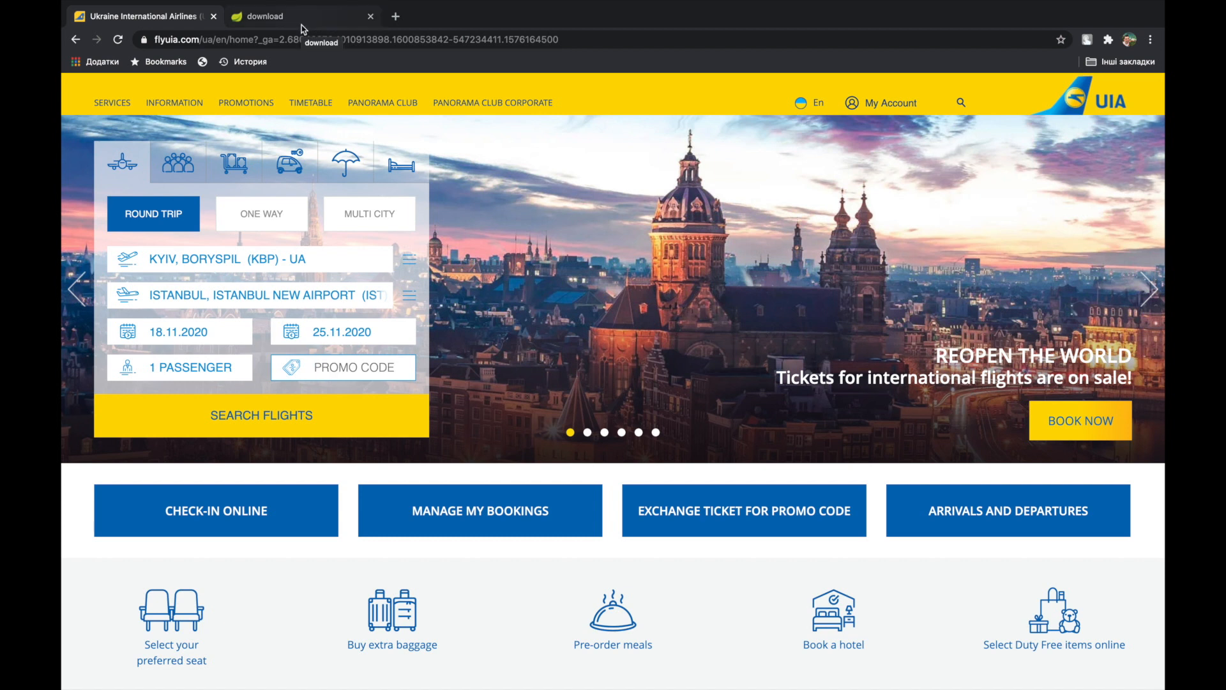
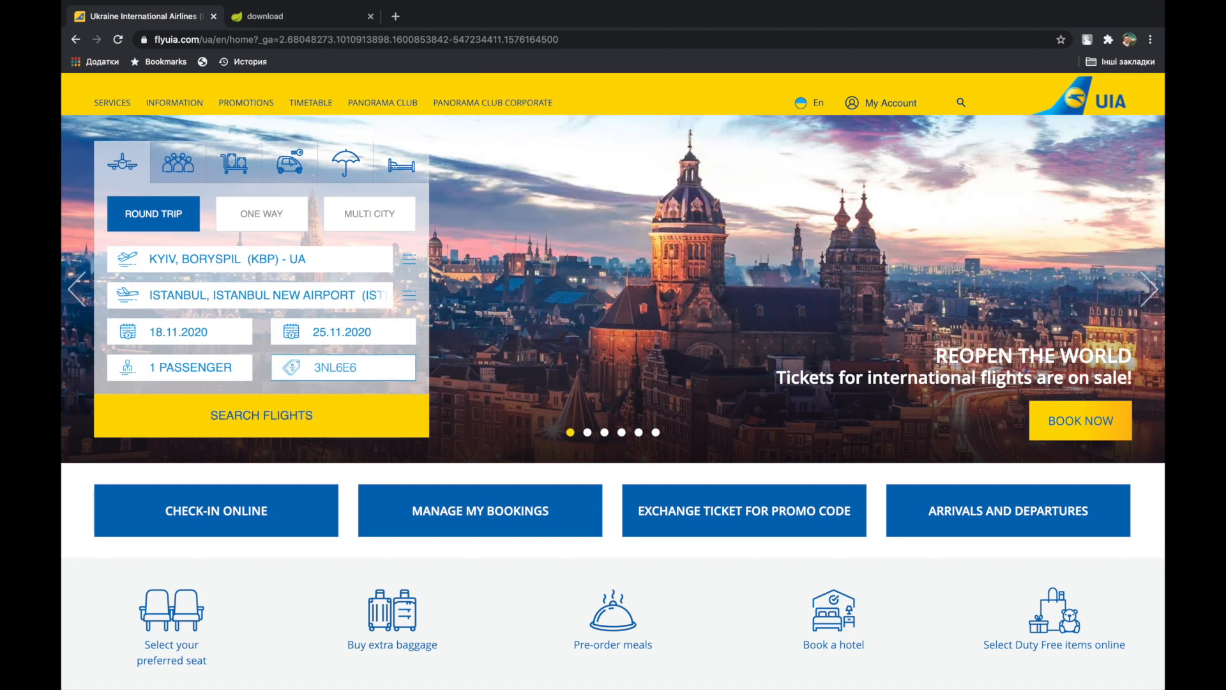
Step: Search flights, choose the 11:30 economy departure, and continue to passenger details
left_click(260, 415)
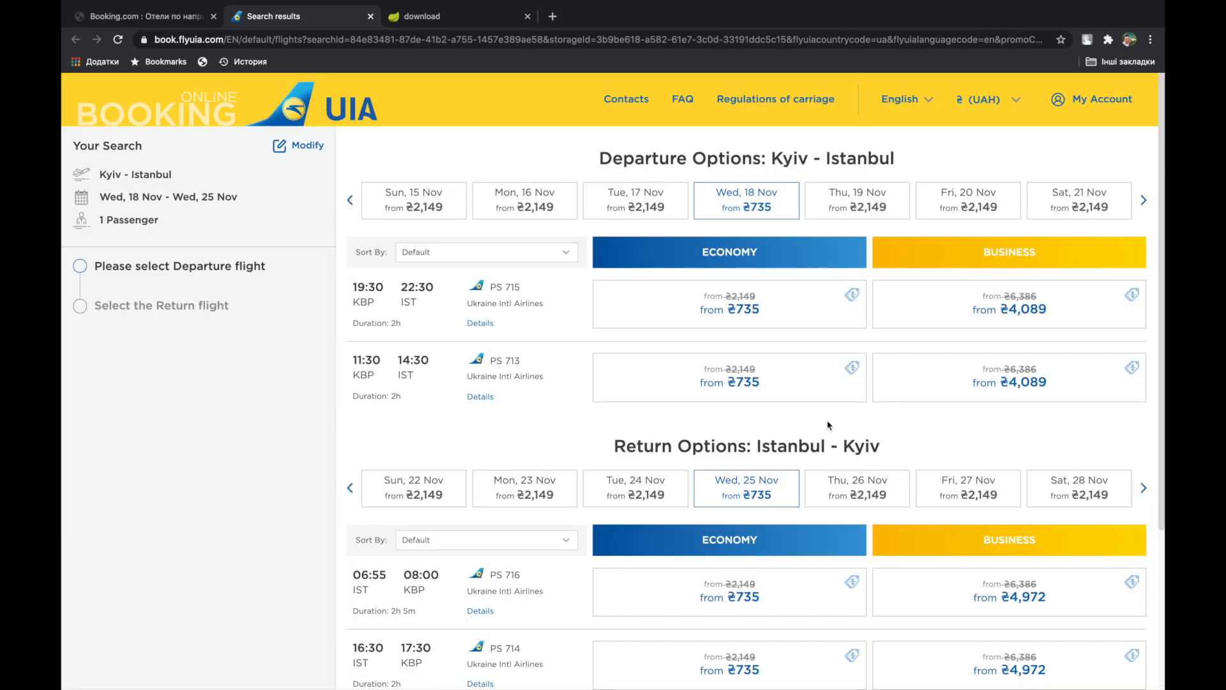
left_click(728, 377)
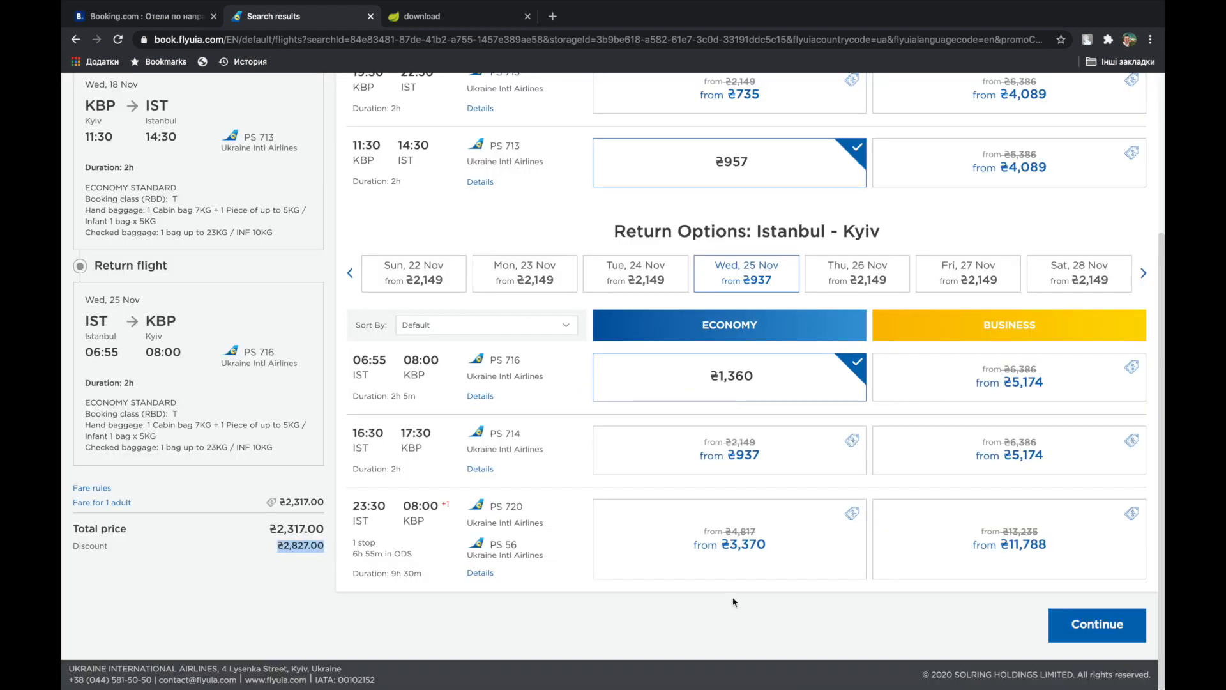
left_click(1097, 623)
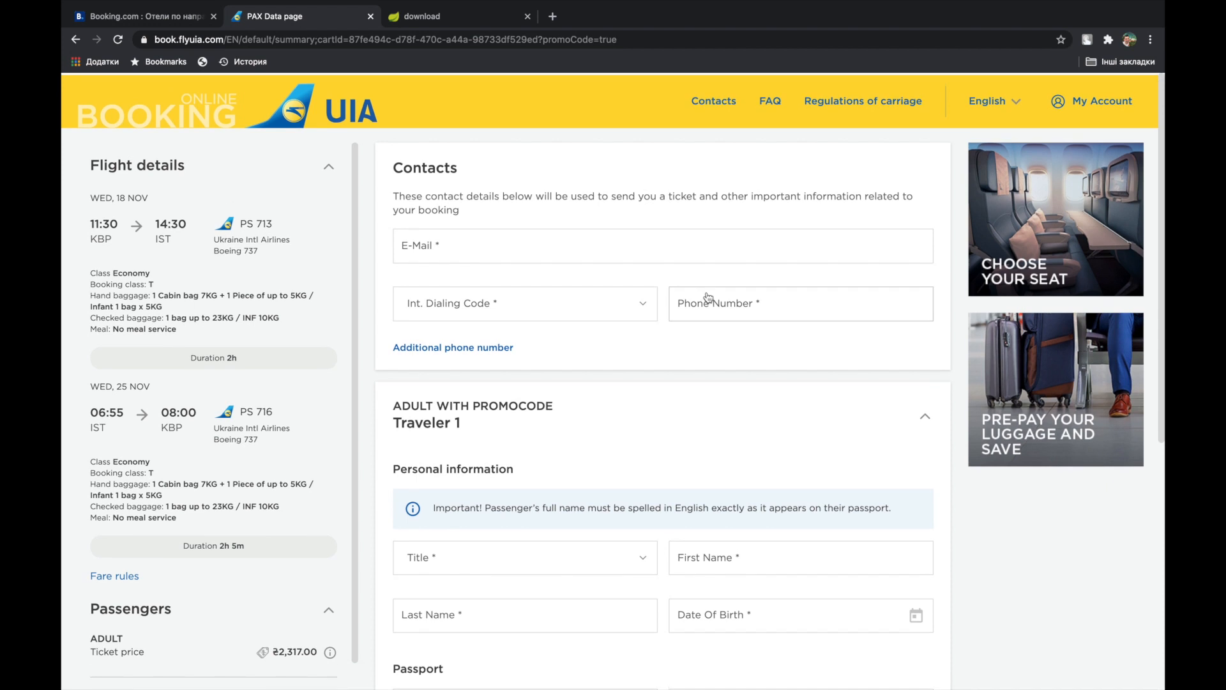
scroll("down", 3)
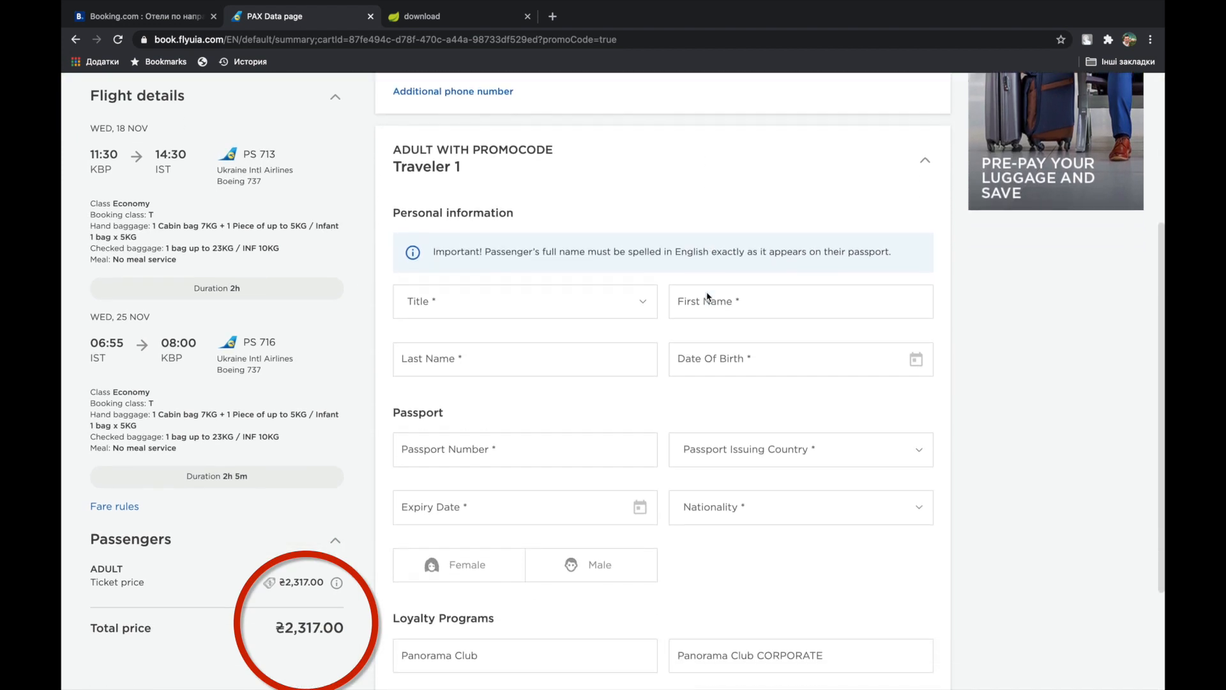